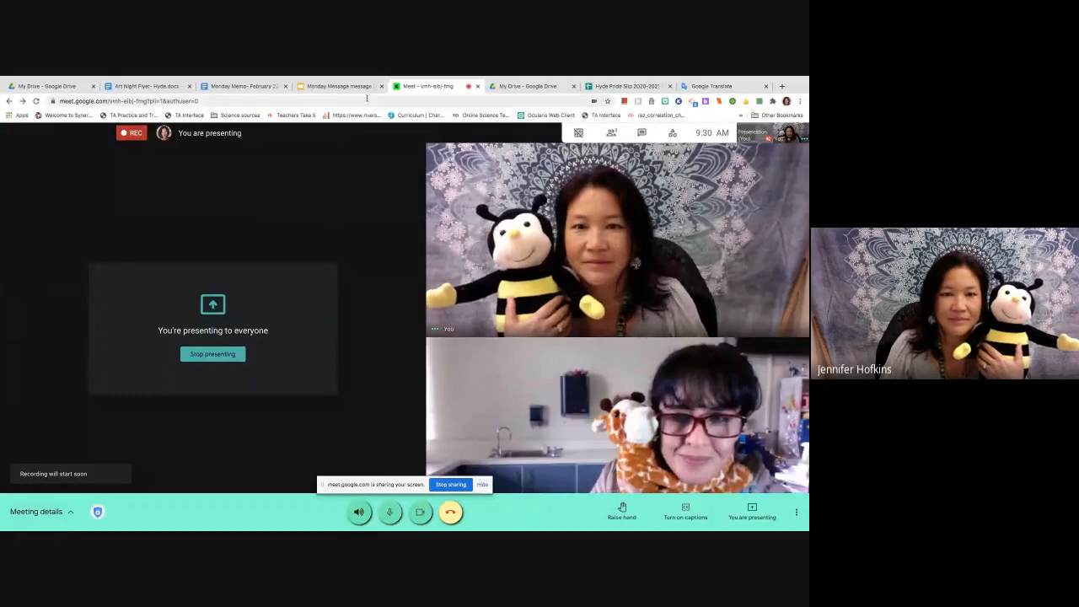
mouse_move(341, 86)
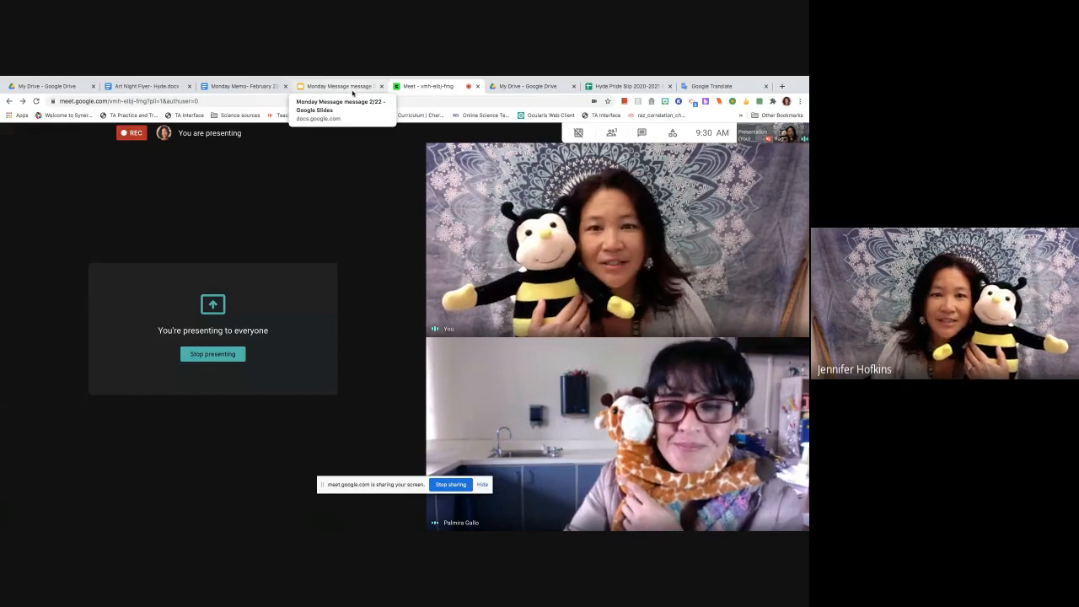
- Switch from the Meet view to the 'Monday Messages 2/22/21' slide deck tab
click(338, 85)
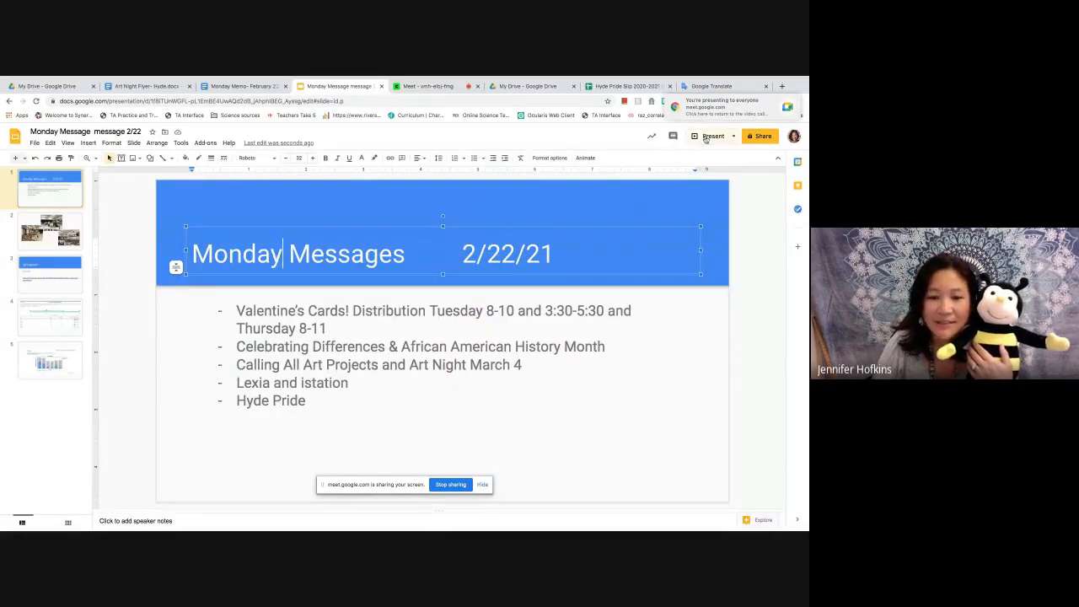
- Start the slideshow full screen and advance to slide 3, 'ART NIGHT! March 4th'
click(709, 136)
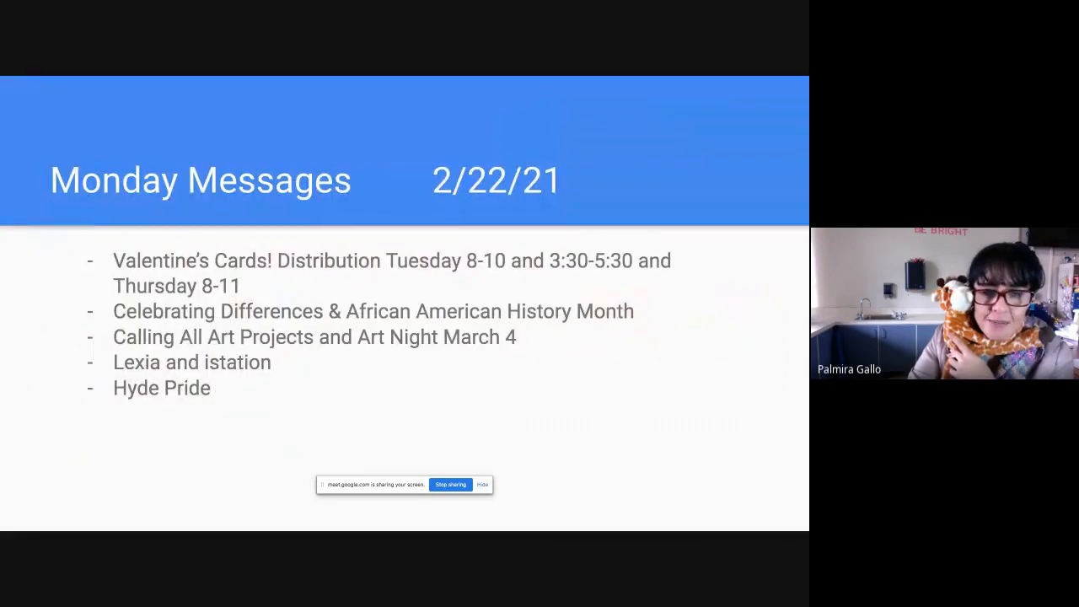
mouse_move(113, 461)
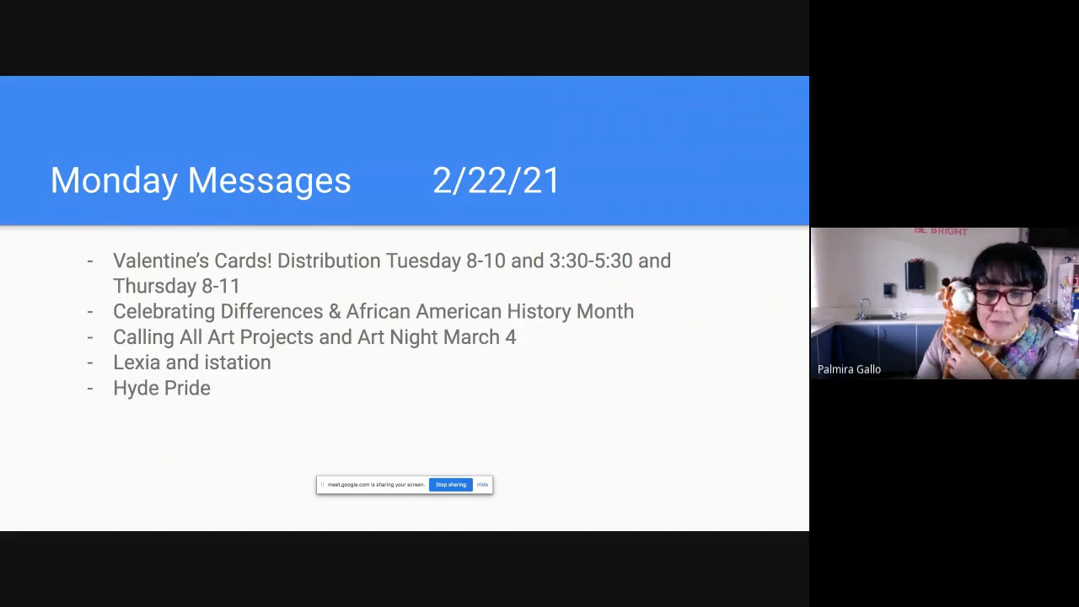
key(Right)
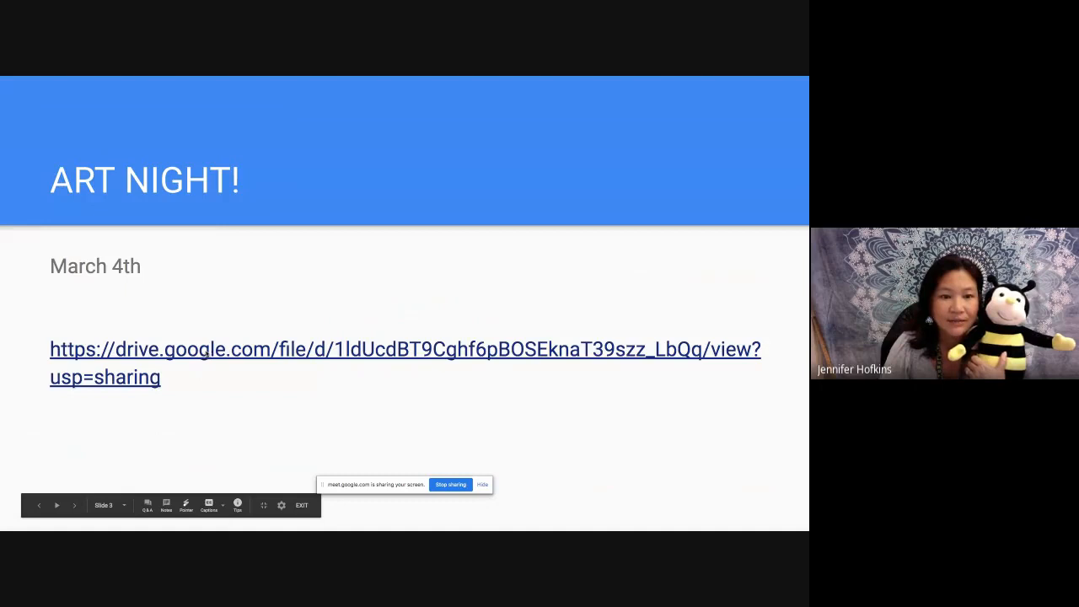
- Open 'Art Night Flyer- Hyde.docx' from the Drive link on the ART NIGHT slide
click(405, 349)
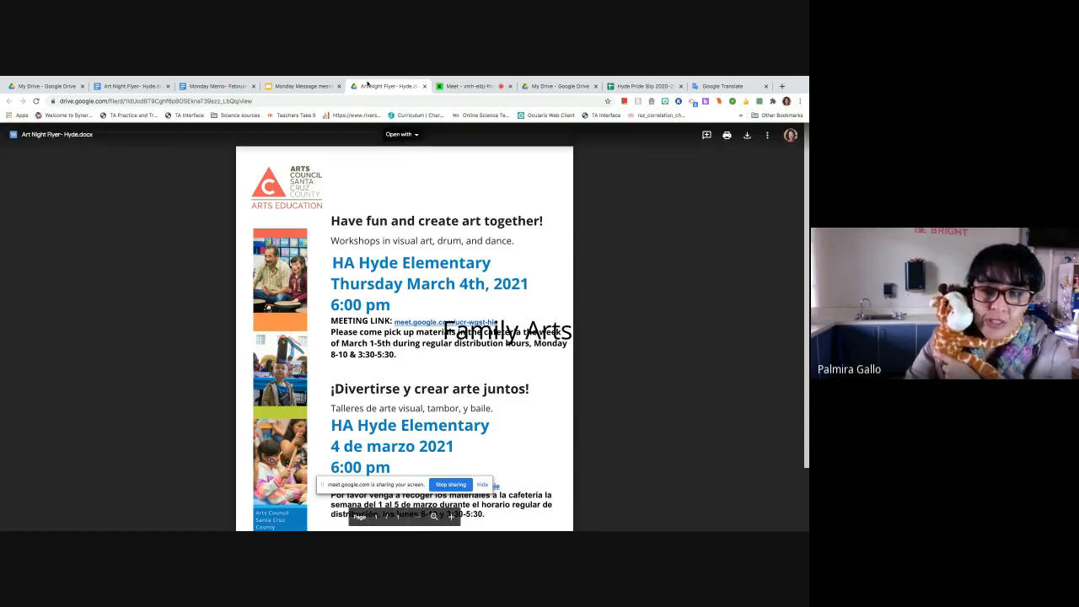
mouse_move(305, 85)
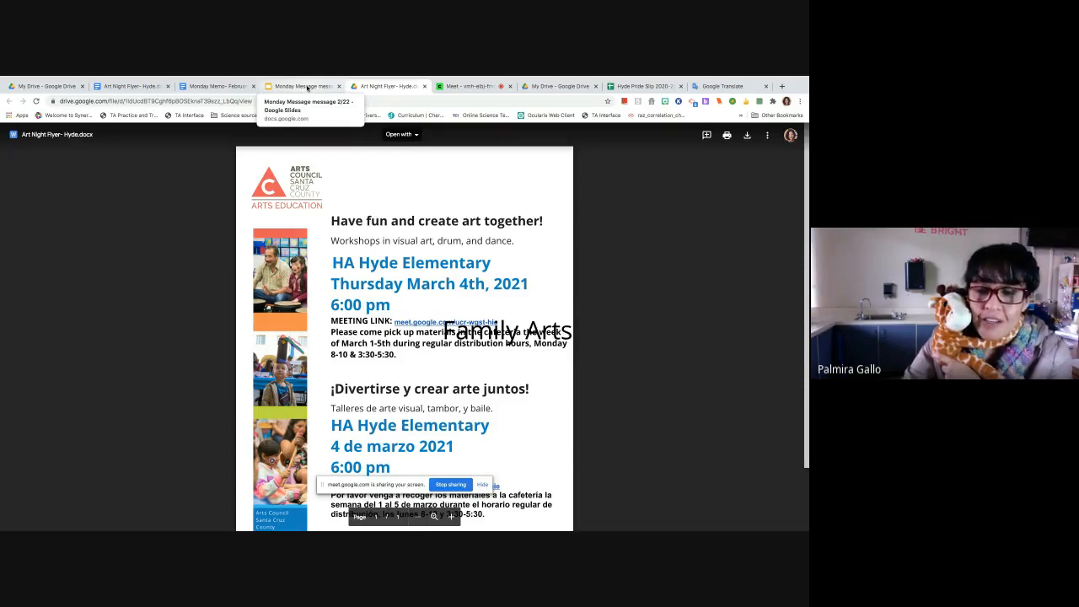
- Return to the slideshow showing H. A. Hyde Elementary's Core5 usage chart and grade table
click(304, 86)
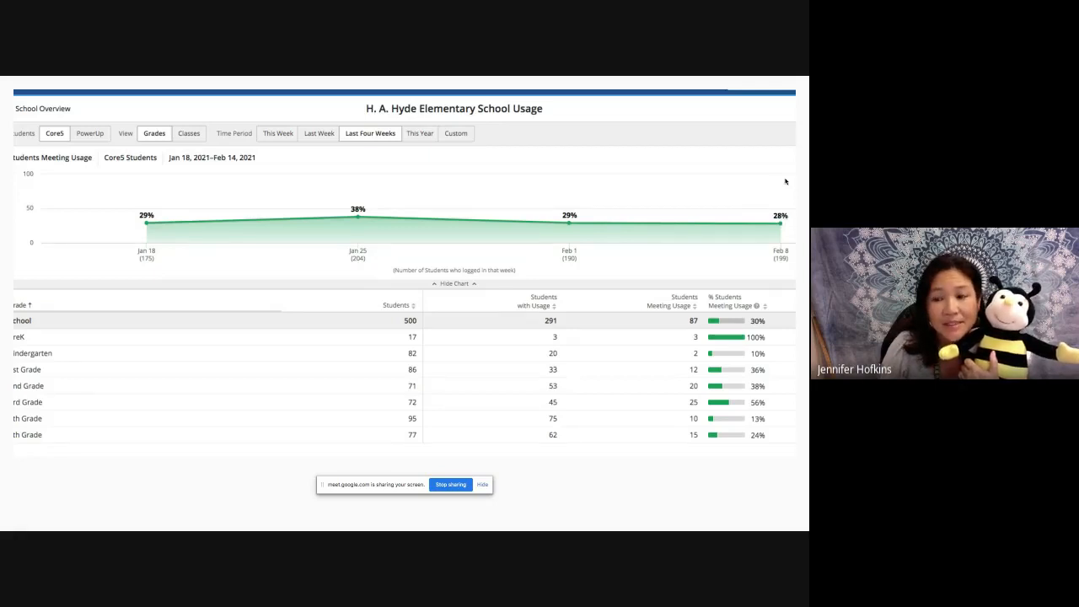
mouse_move(756, 265)
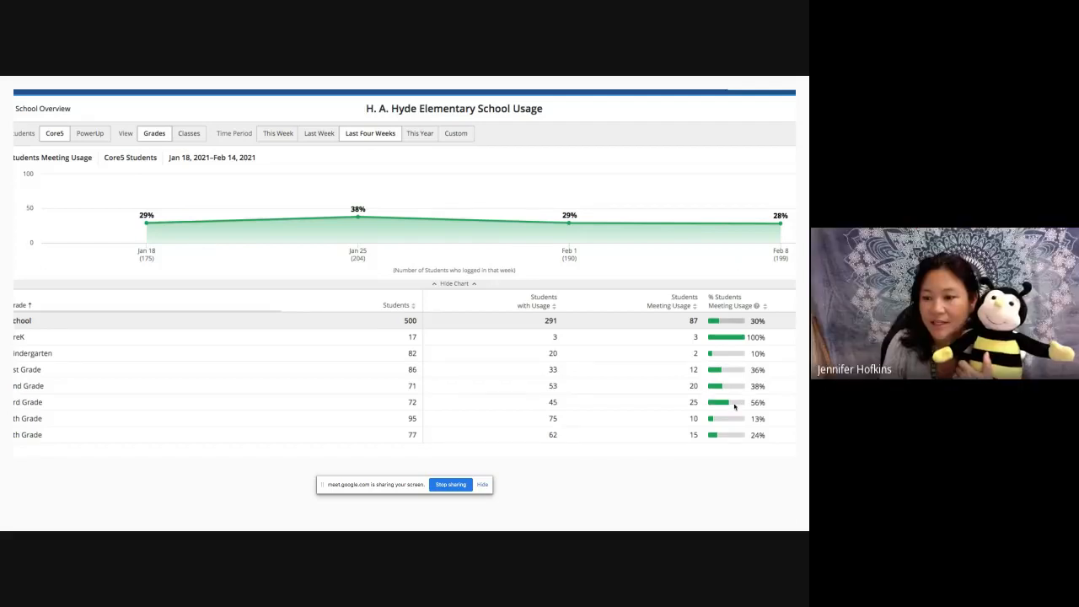
mouse_move(753, 402)
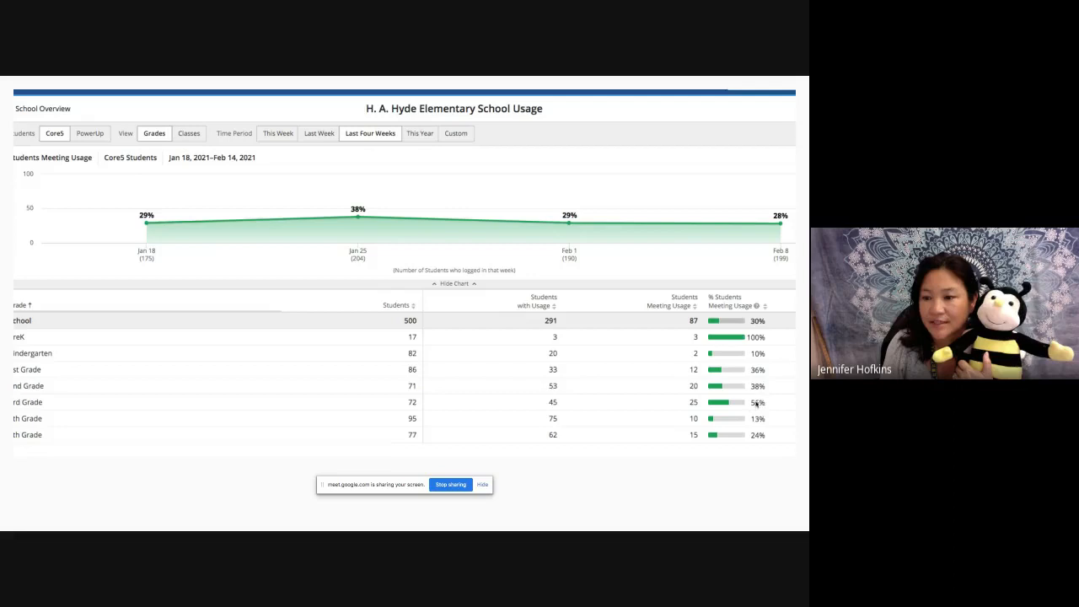
mouse_move(776, 401)
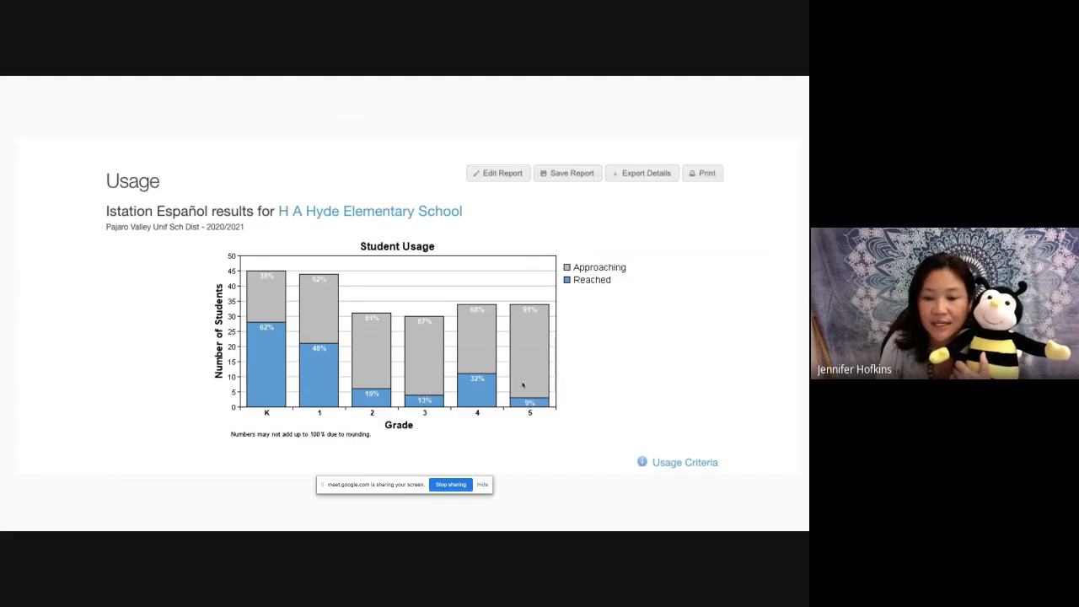
mouse_move(618, 410)
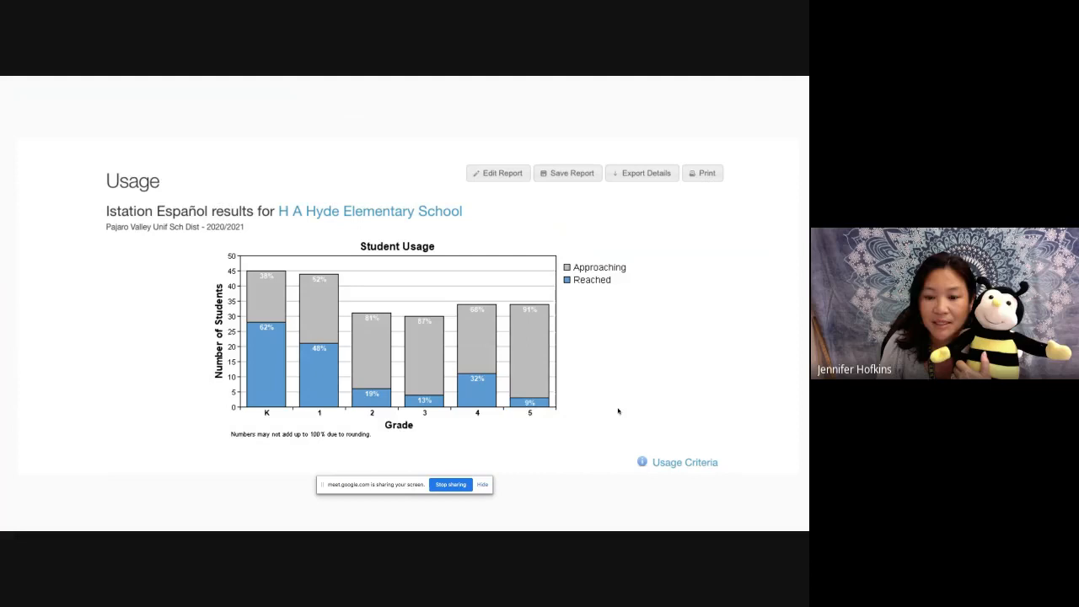
mouse_move(533, 411)
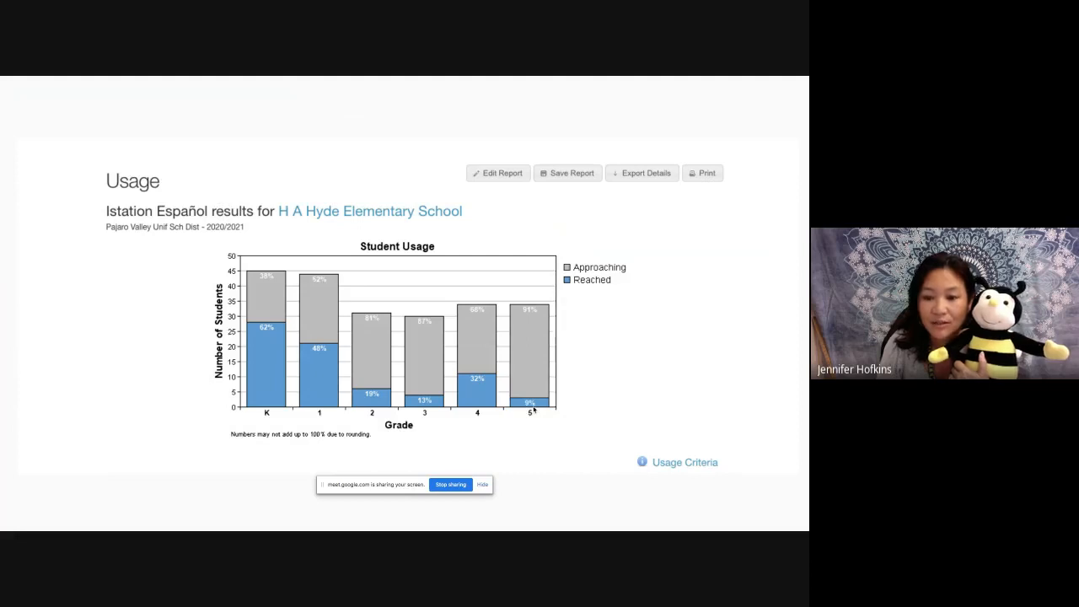
mouse_move(370, 403)
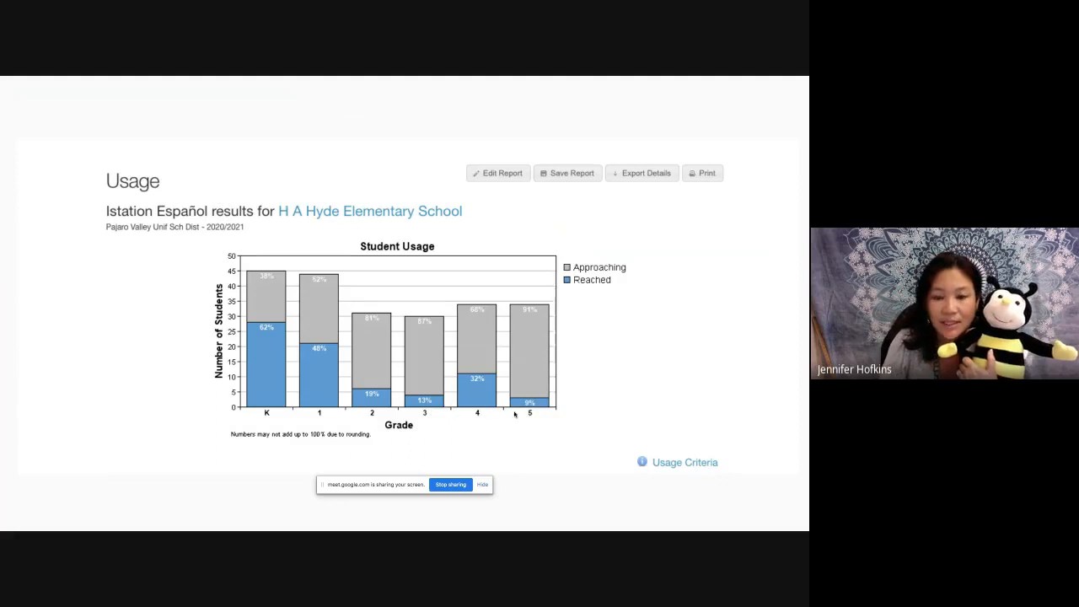
mouse_move(532, 416)
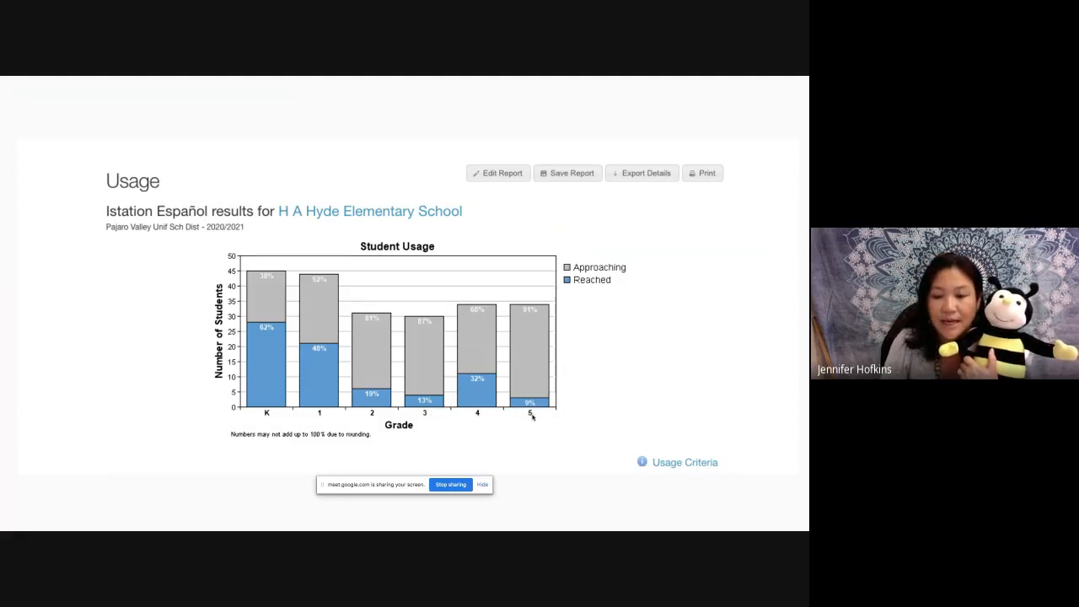
mouse_move(560, 405)
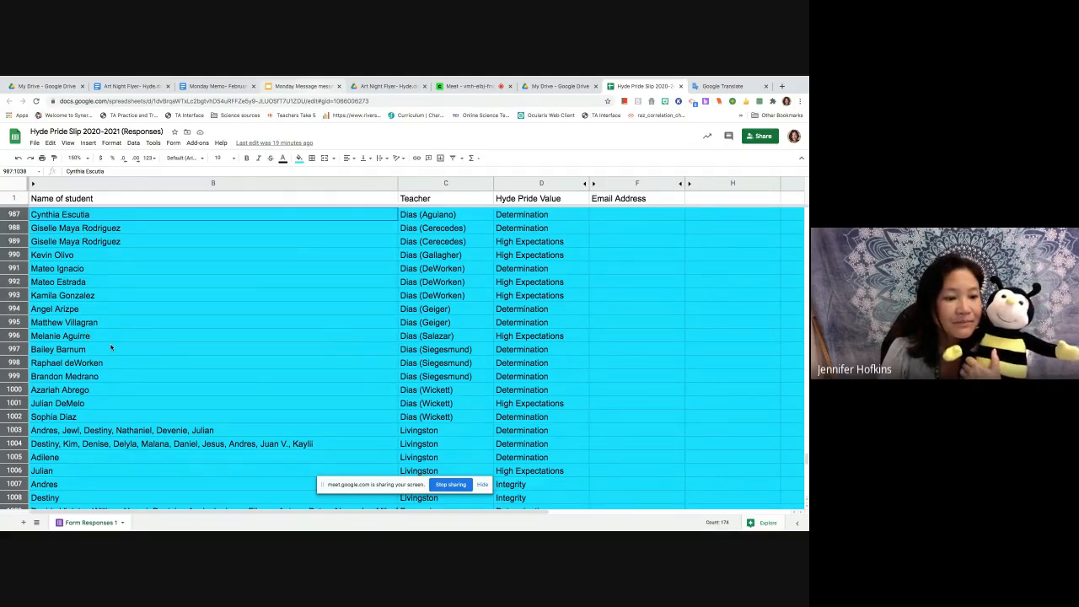
mouse_move(110, 362)
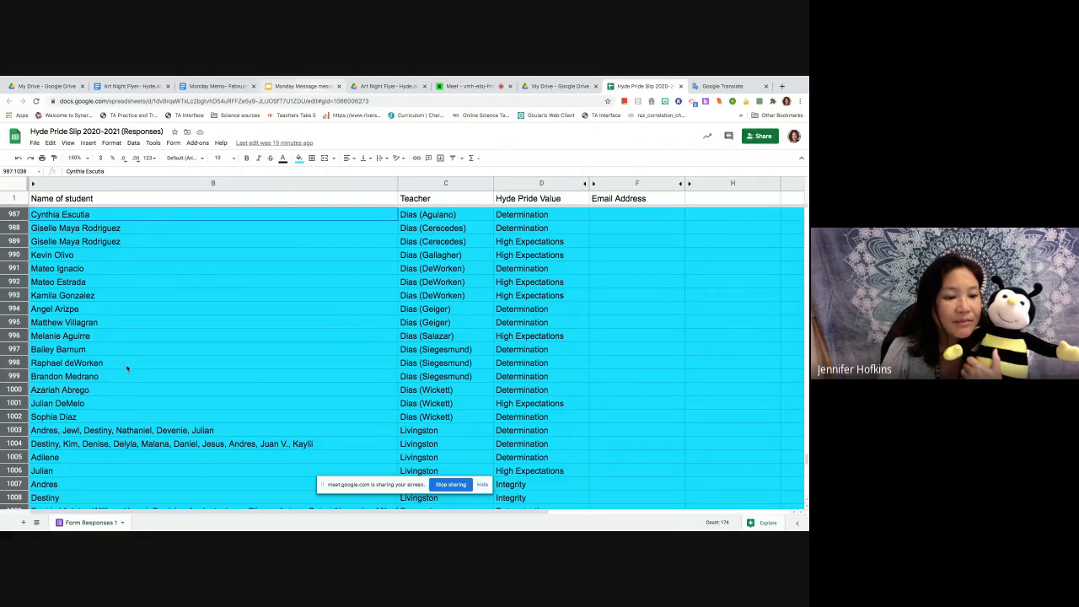
mouse_move(125, 401)
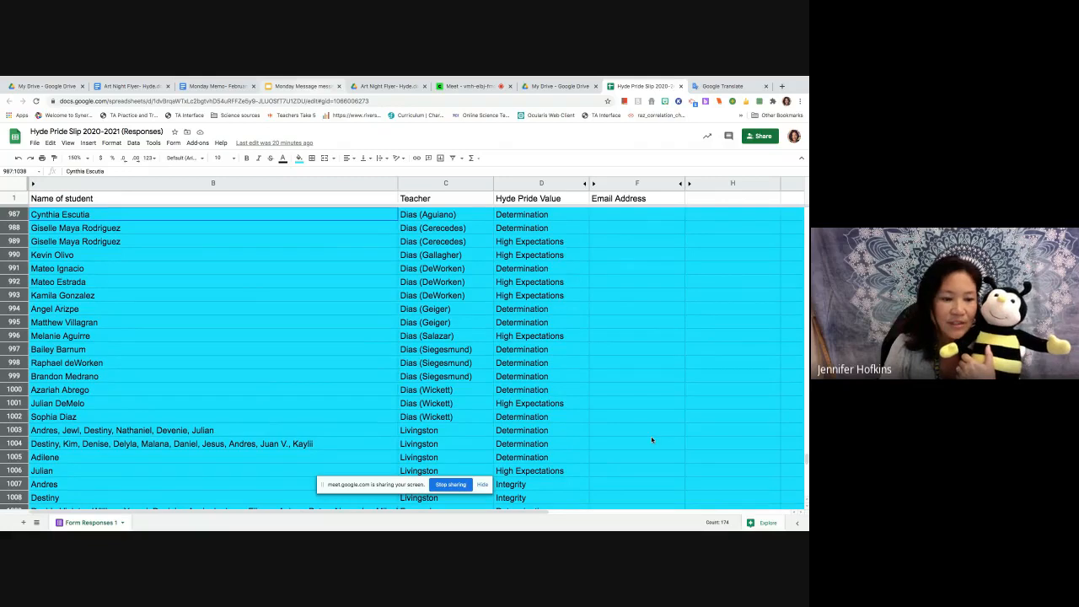
- Scroll the Hyde Pride Slip responses down to later entries with teacher email addresses
scroll(down, 3)
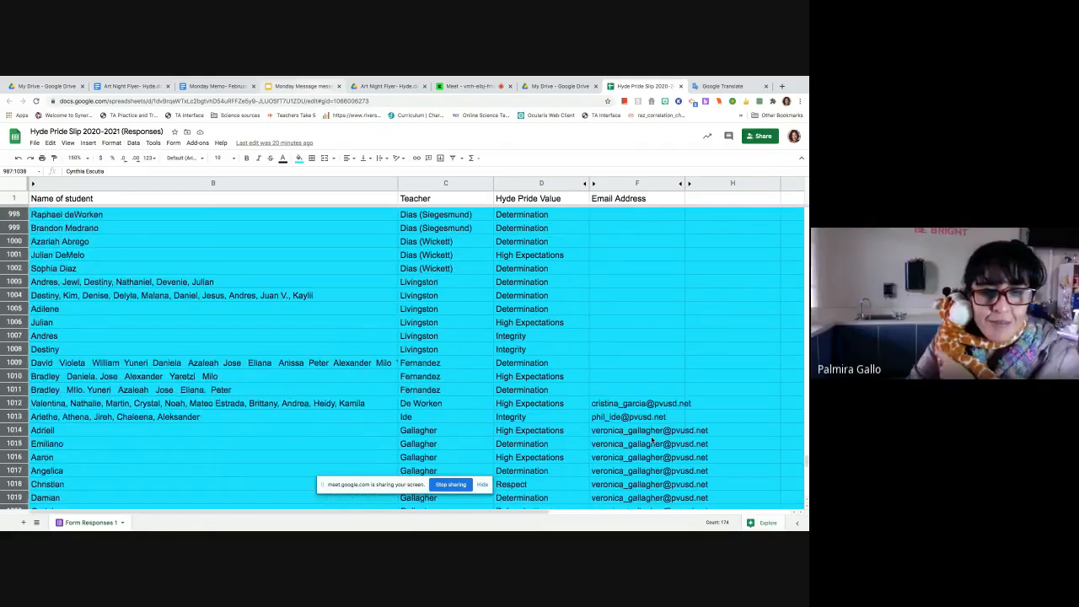
- Scroll further down so the long multi-student name entries come into view
scroll(down, 3)
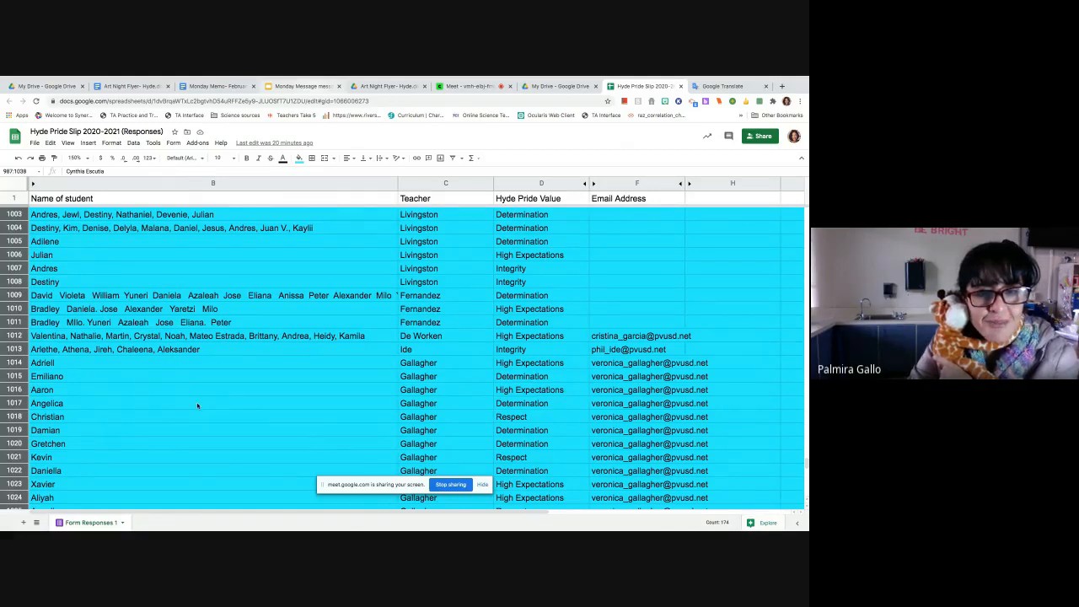
scroll(down, 3)
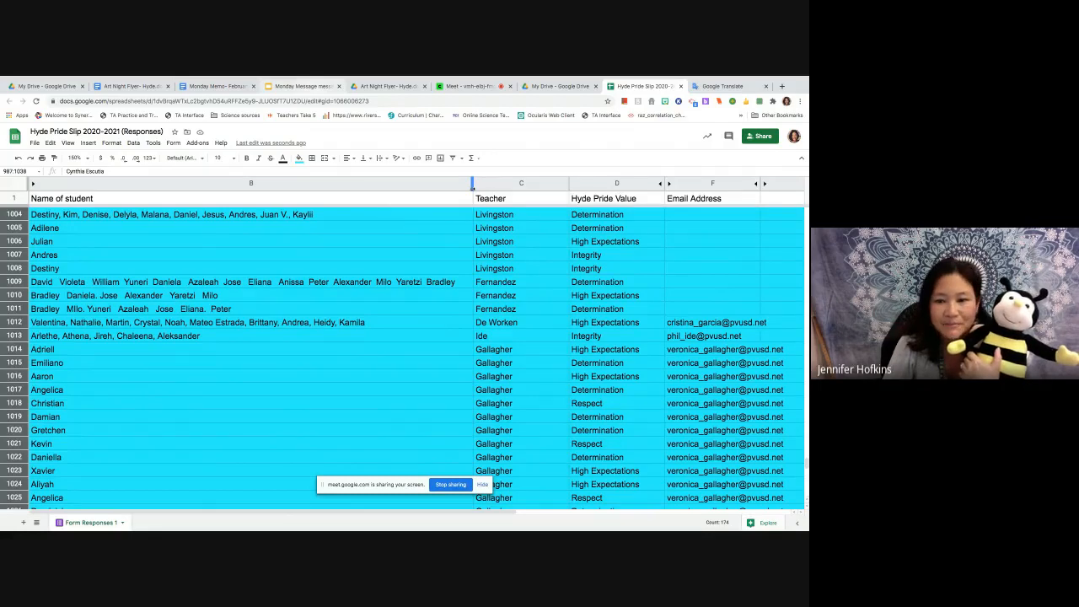
mouse_move(453, 379)
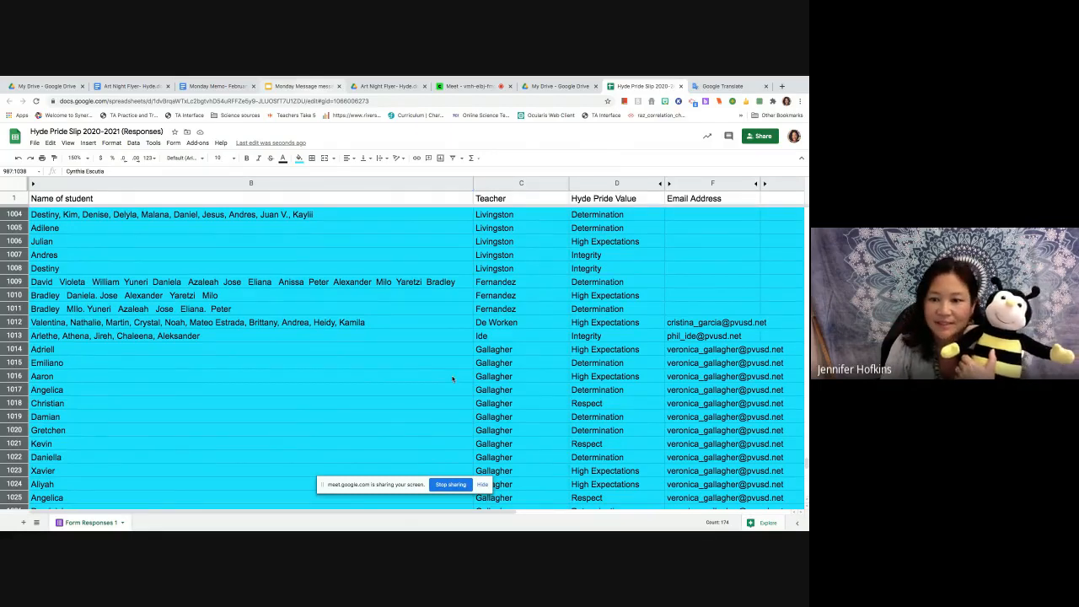
- Scroll down to rows 1010–1031, covering Gallagher's and Esparza's students
scroll(down, 3)
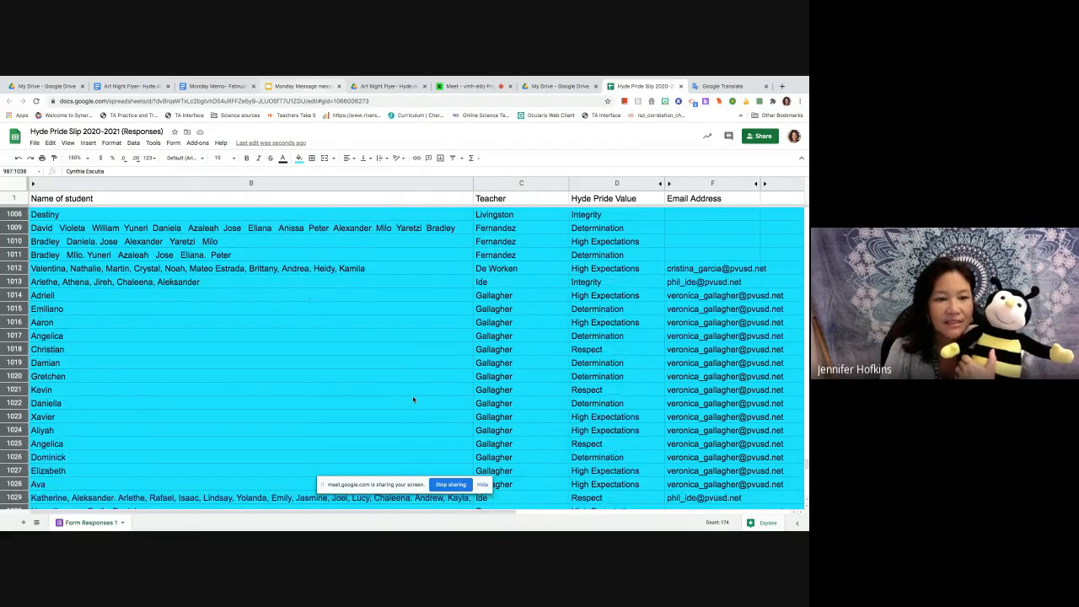
scroll(down, 3)
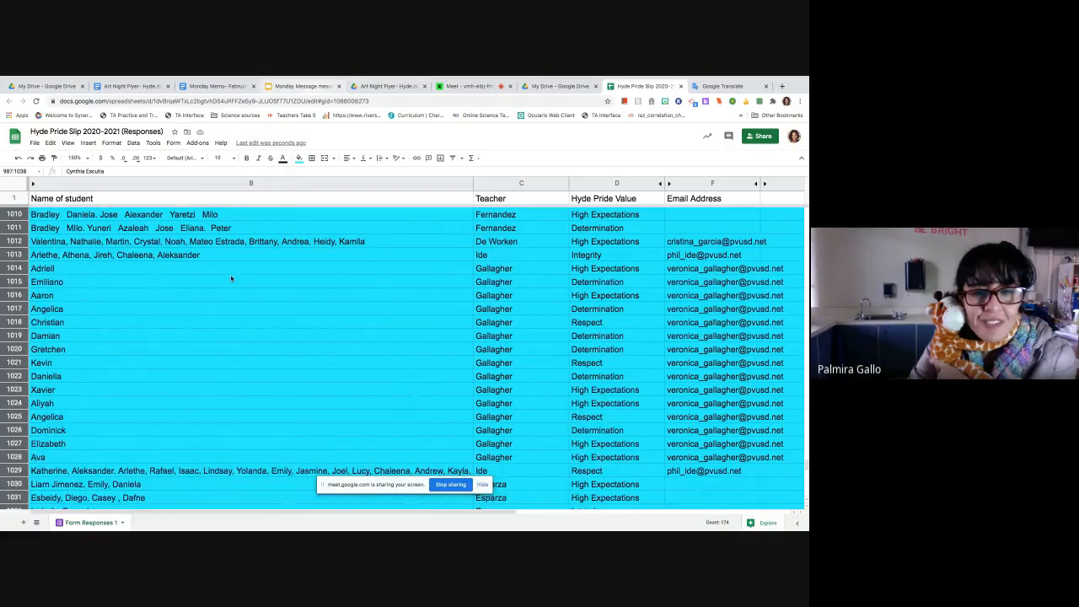
mouse_move(302, 252)
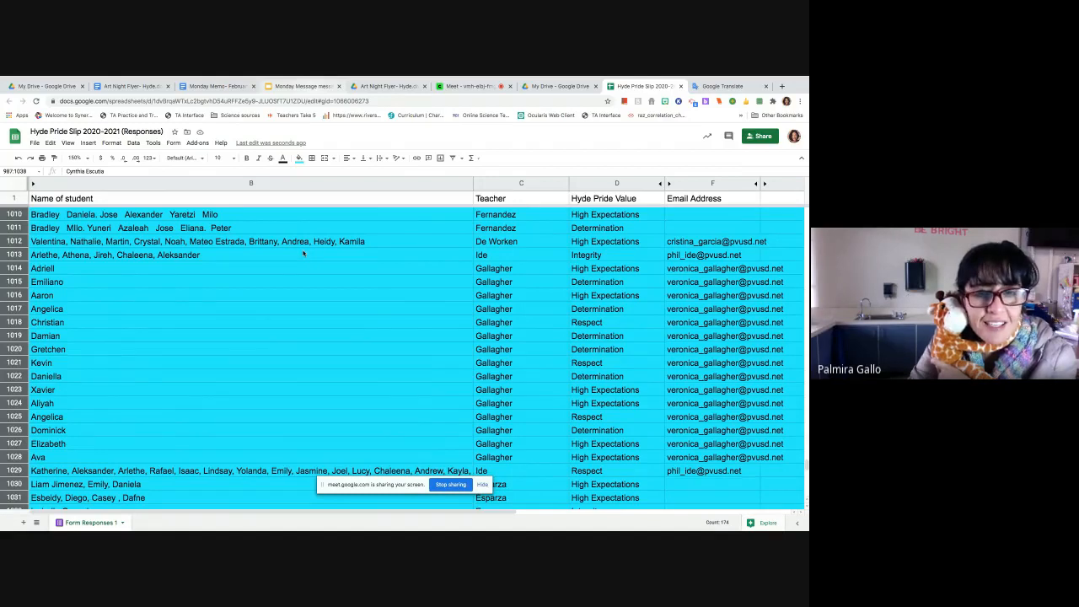
mouse_move(272, 415)
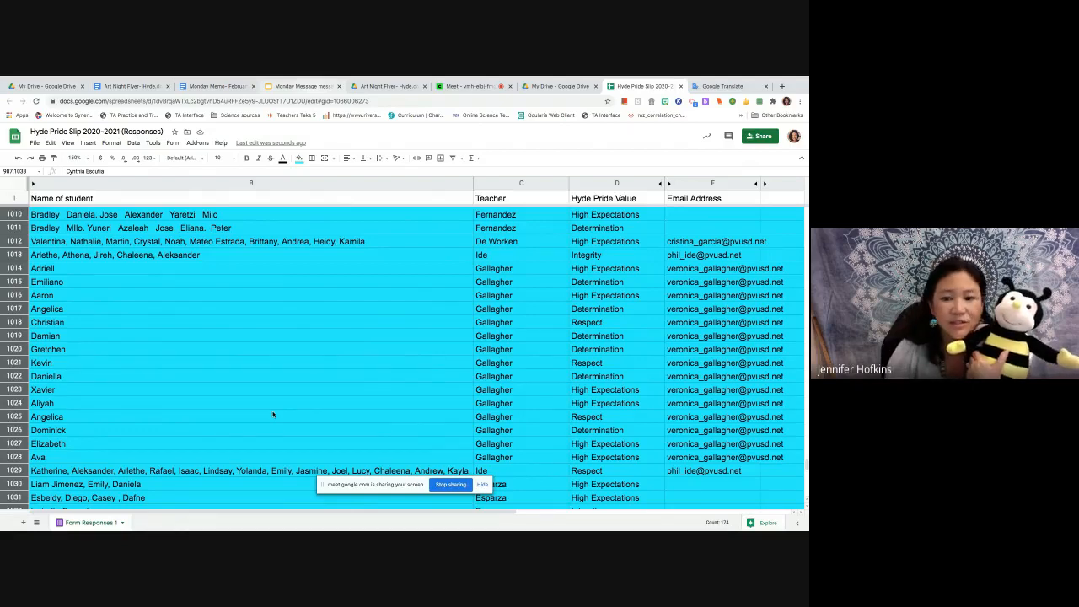
- Scroll to the final response at row 1038, then return to the Google Meet call
scroll(down, 3)
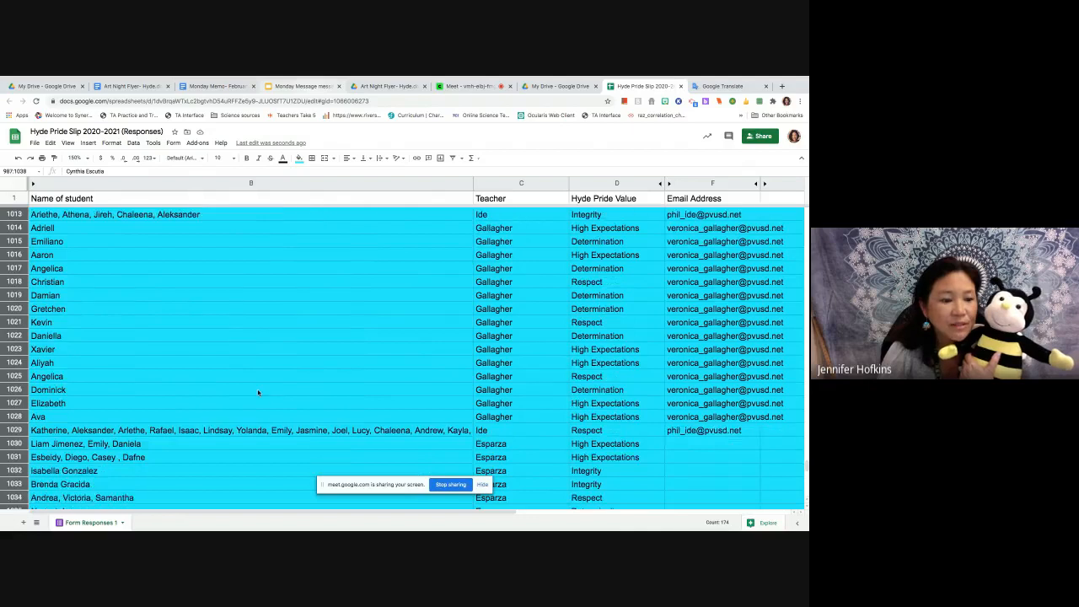
scroll(down, 3)
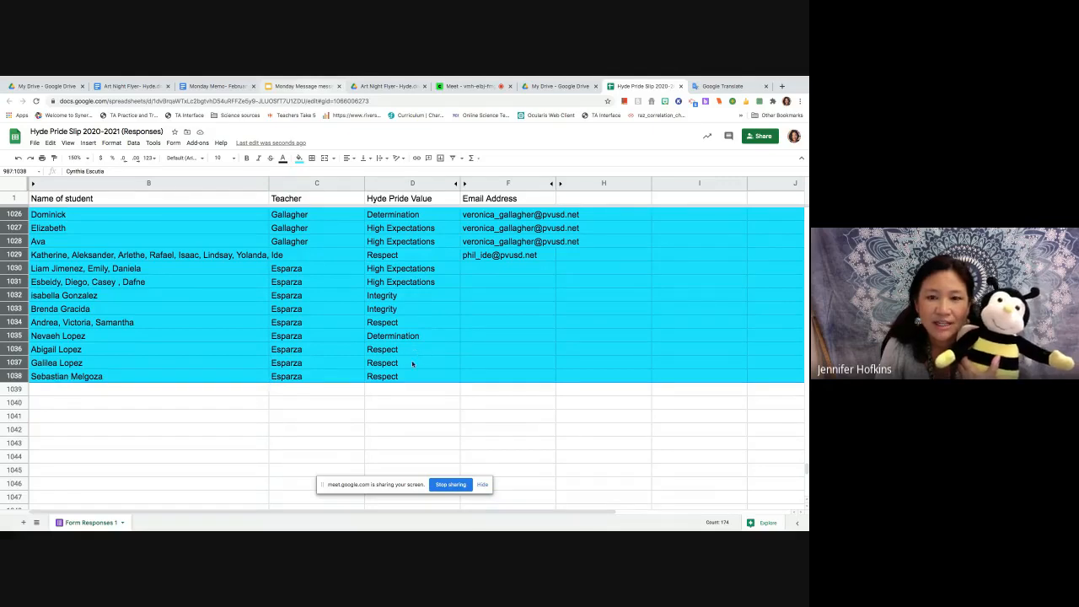
click(472, 85)
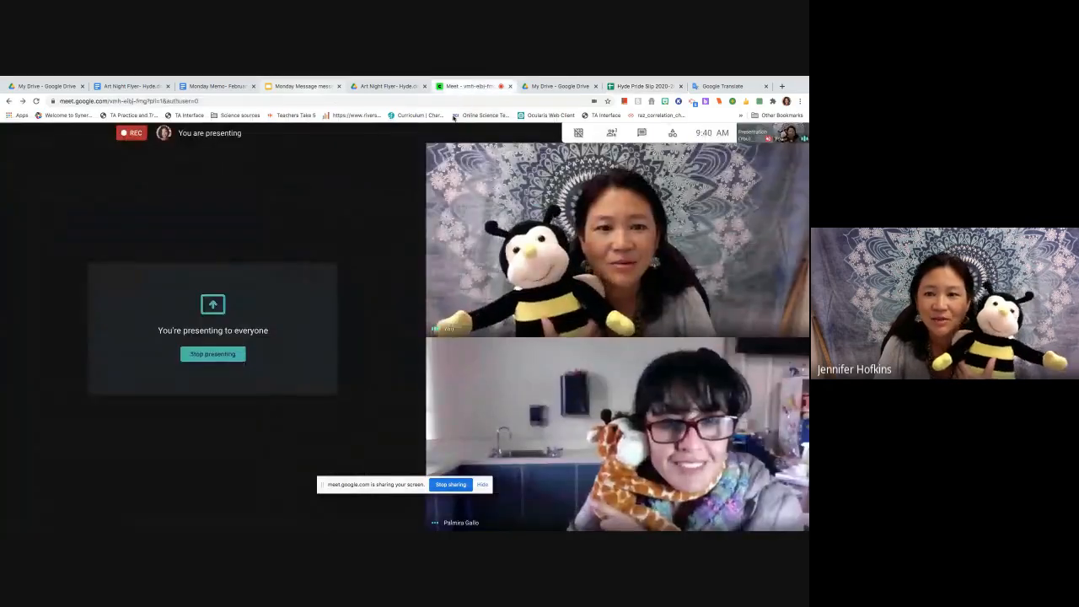